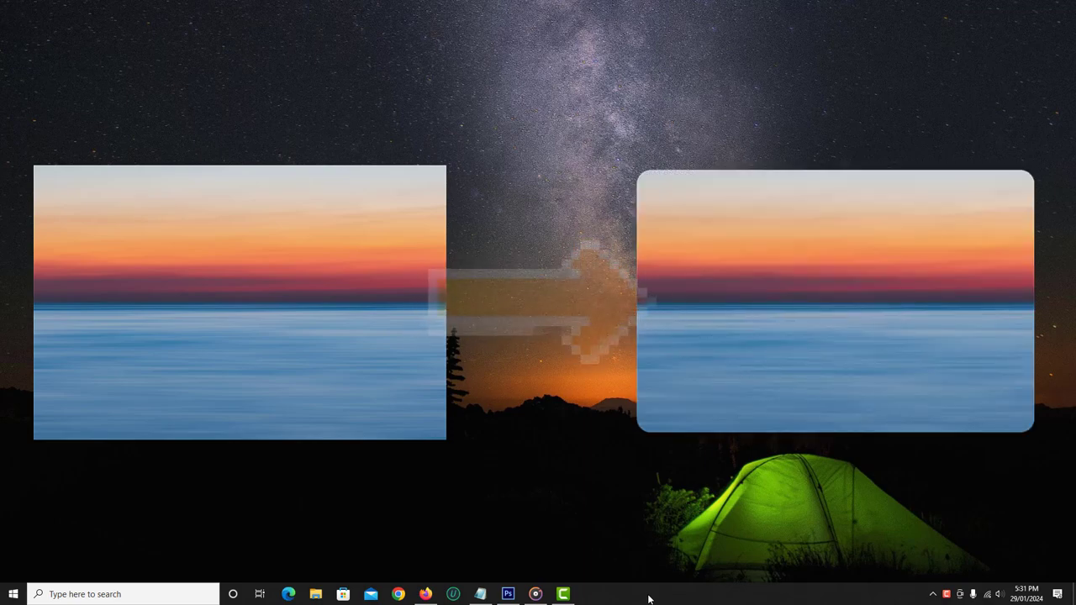
# Switch to the Photoshop window from the taskbar
pyautogui.click(508, 595)
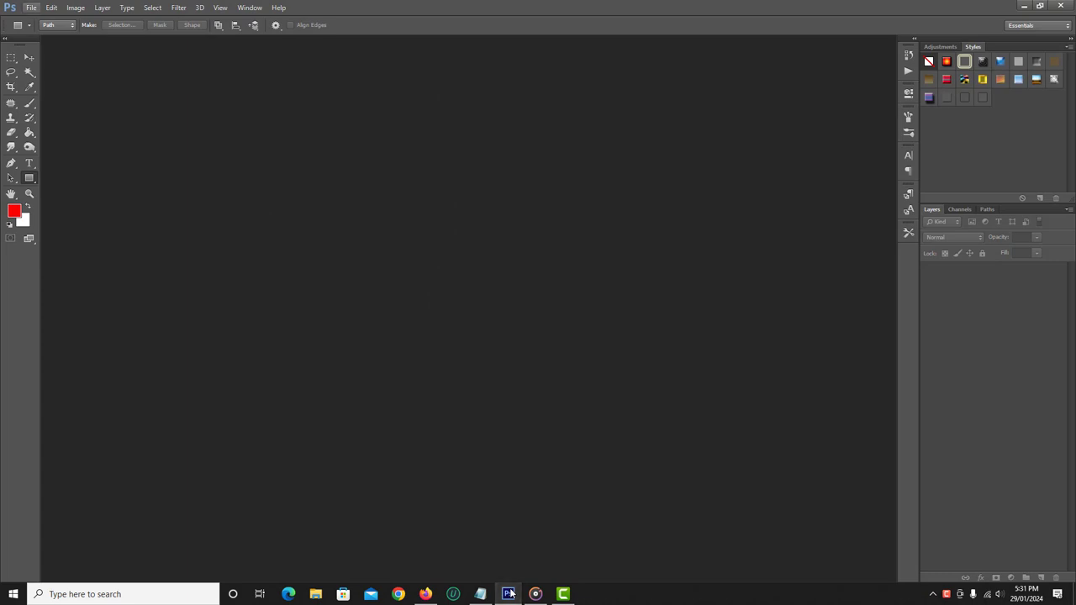
# Open the File > Open dialog and select scene1 from the Pic folder
pyautogui.click(31, 8)
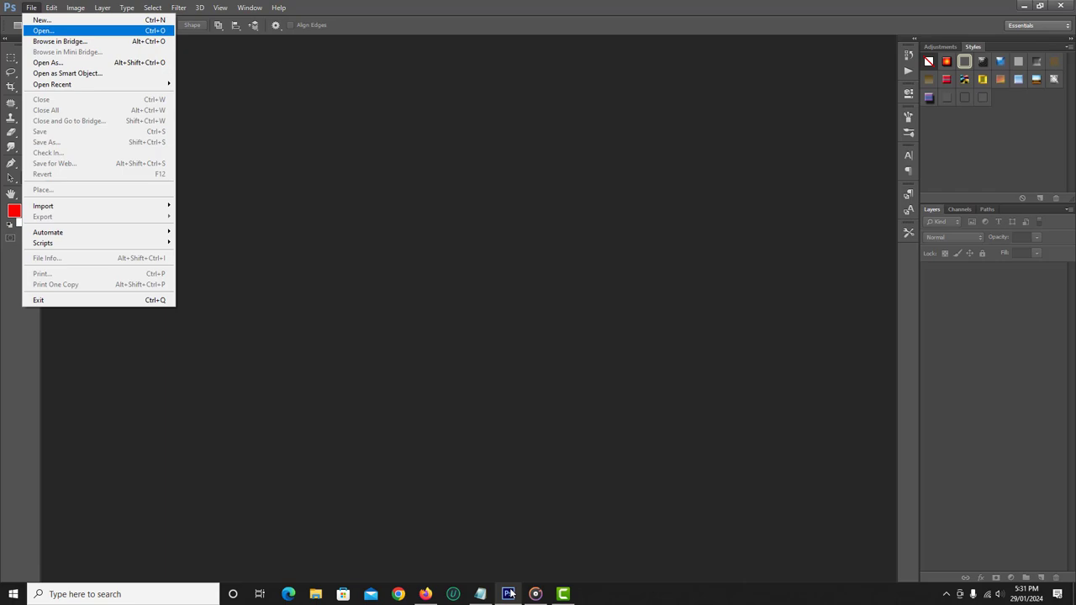
pyautogui.click(43, 30)
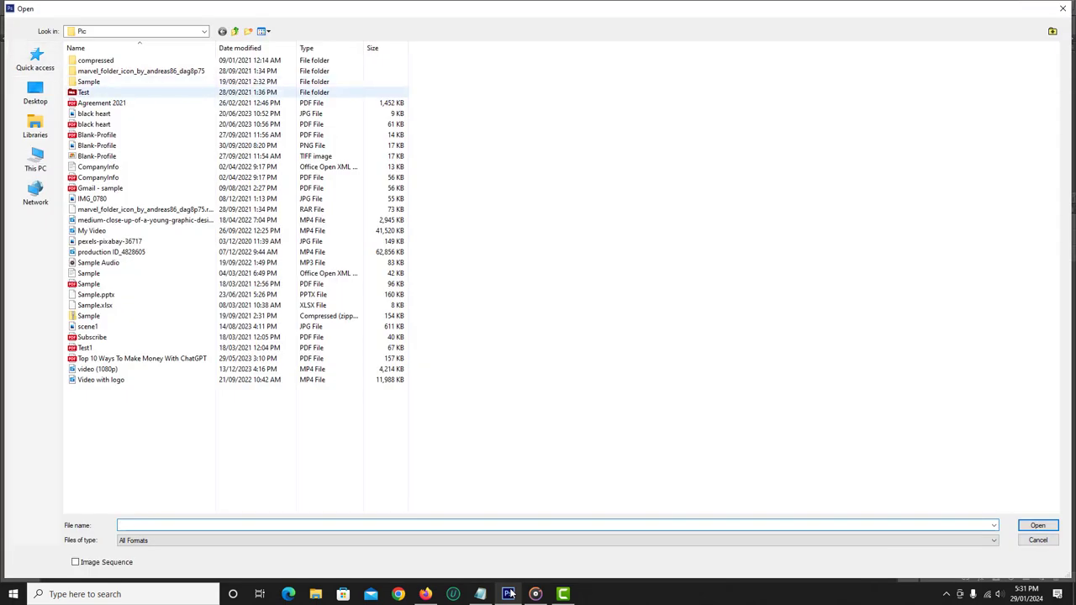
pyautogui.click(89, 326)
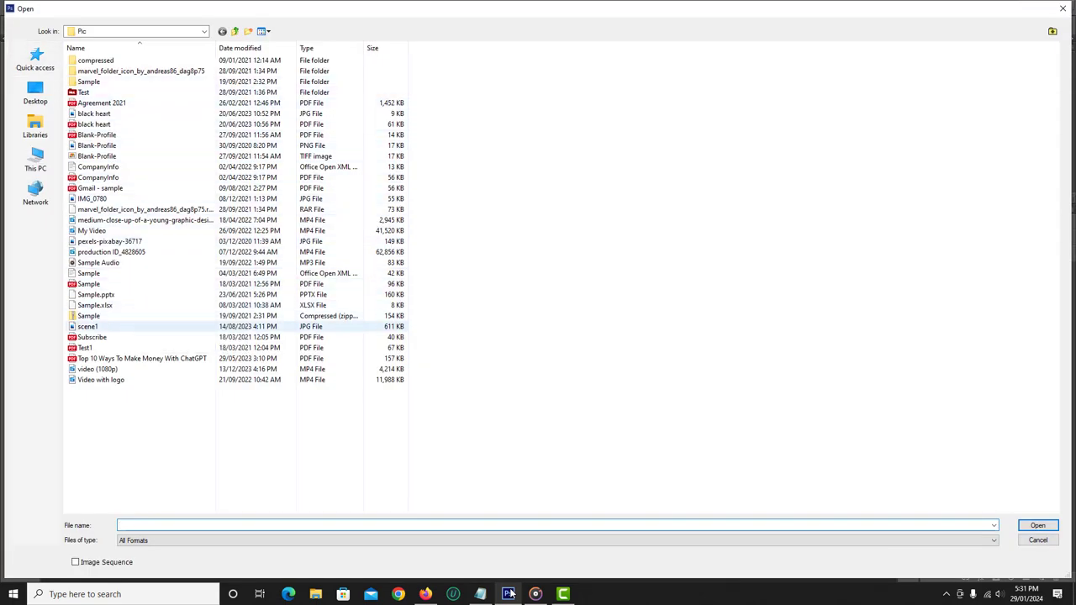
pyautogui.click(88, 326)
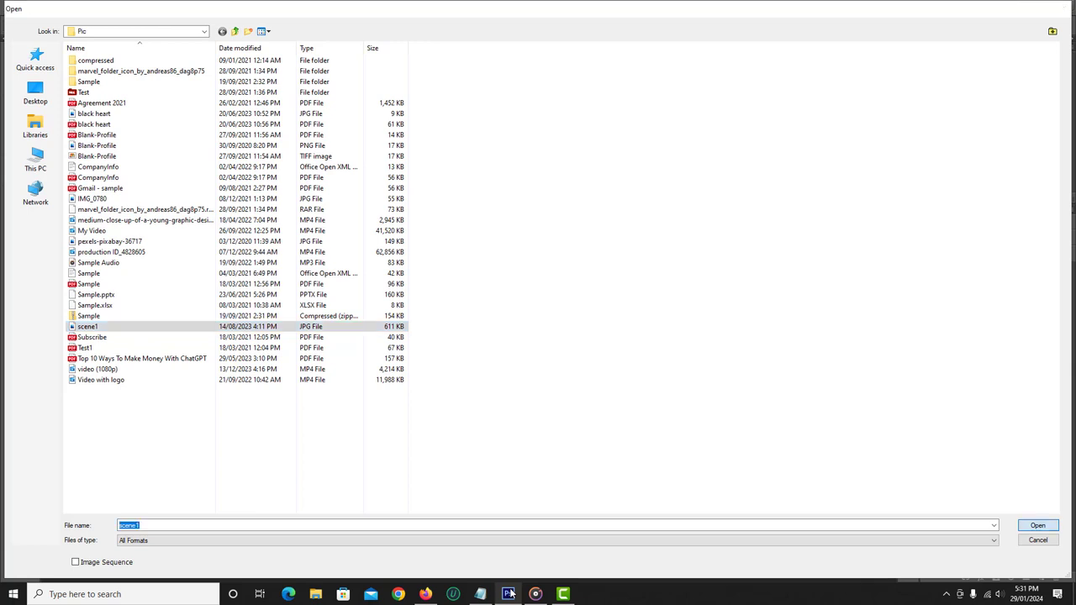
# Open scene1 and convert its Background into the editable Layer 0
pyautogui.click(1037, 525)
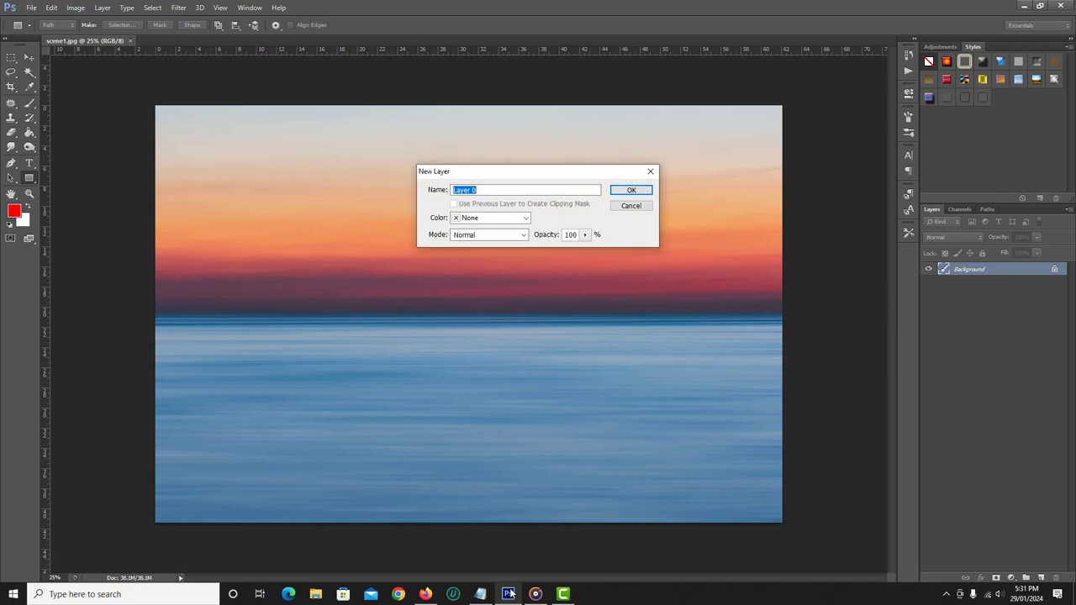
pyautogui.click(631, 189)
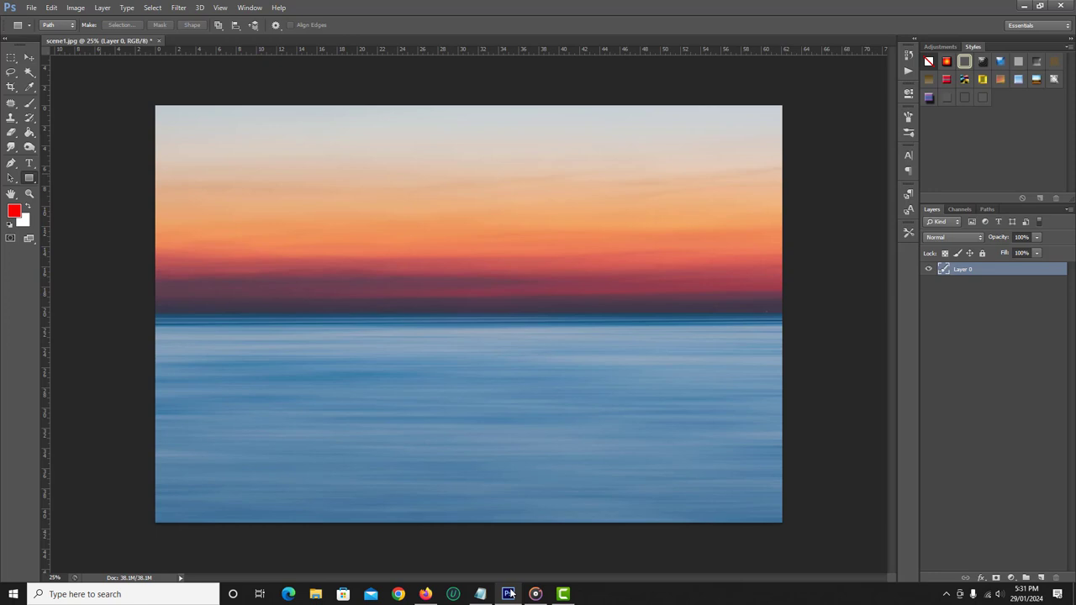
# Open the Layer menu to add a vector mask
pyautogui.click(101, 8)
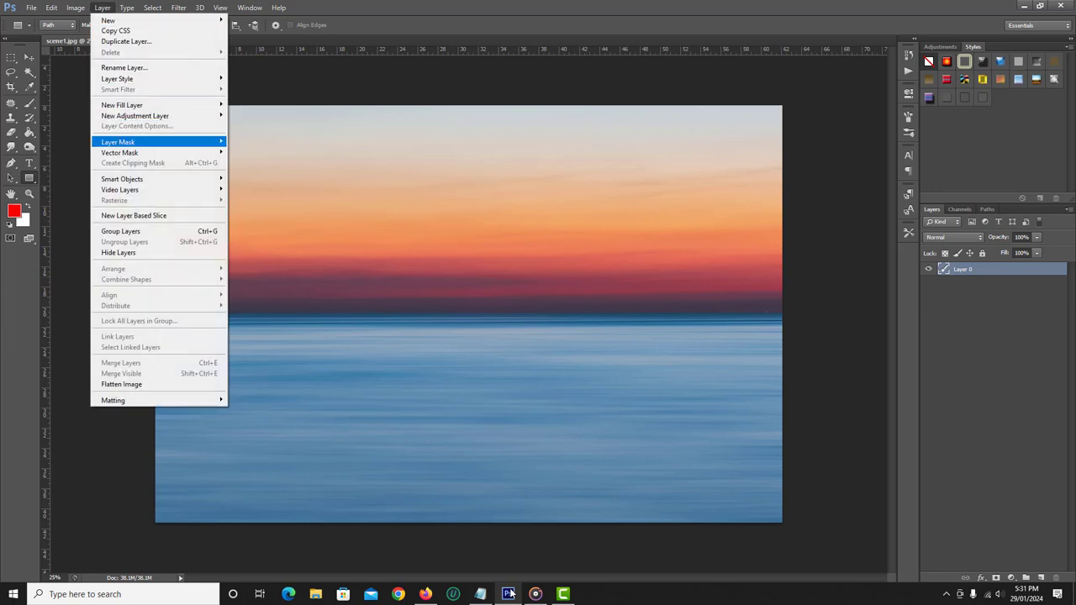
pyautogui.moveTo(119, 152)
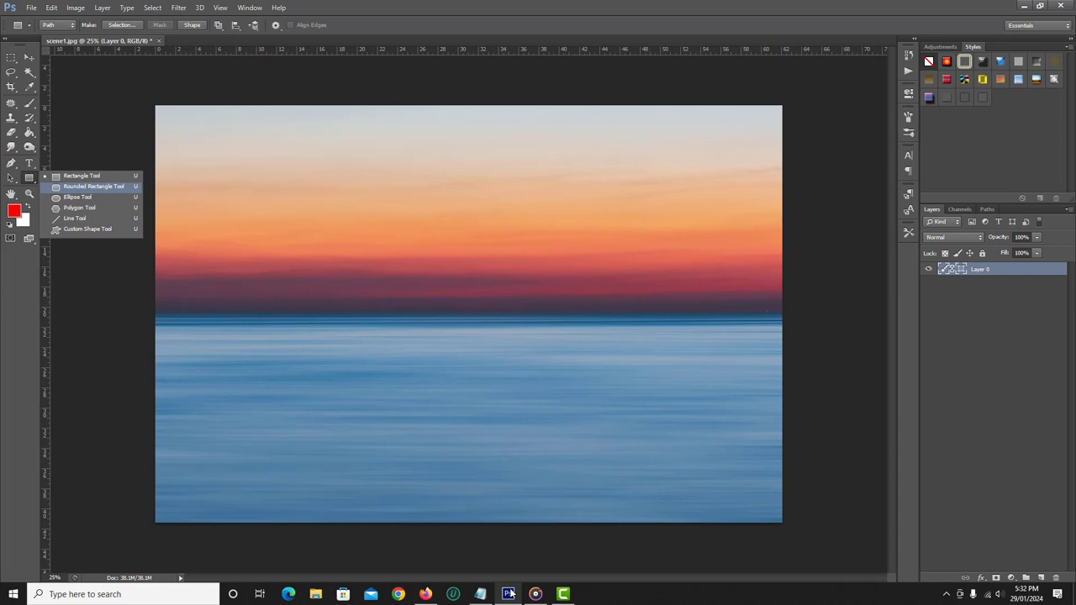
# Choose the Rounded Rectangle Tool and set its drawing mode to Path
pyautogui.click(94, 186)
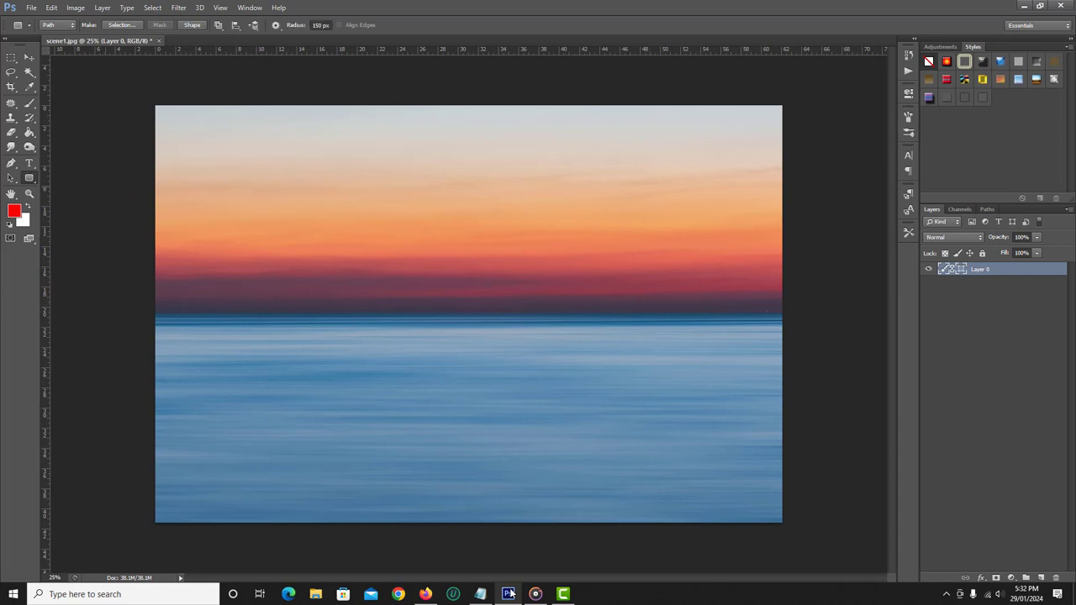
pyautogui.click(57, 24)
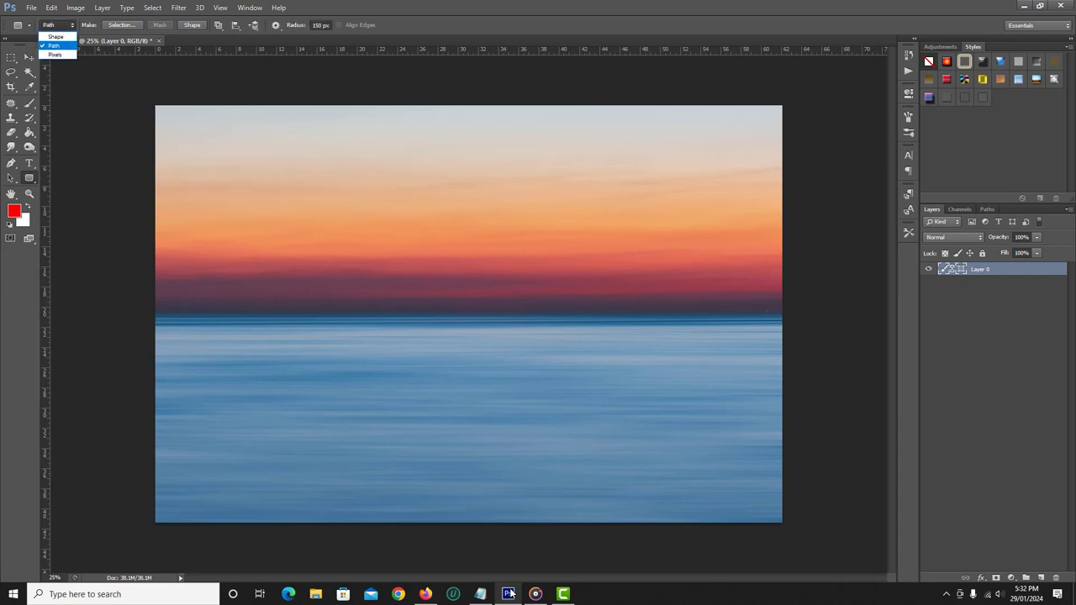
pyautogui.click(54, 45)
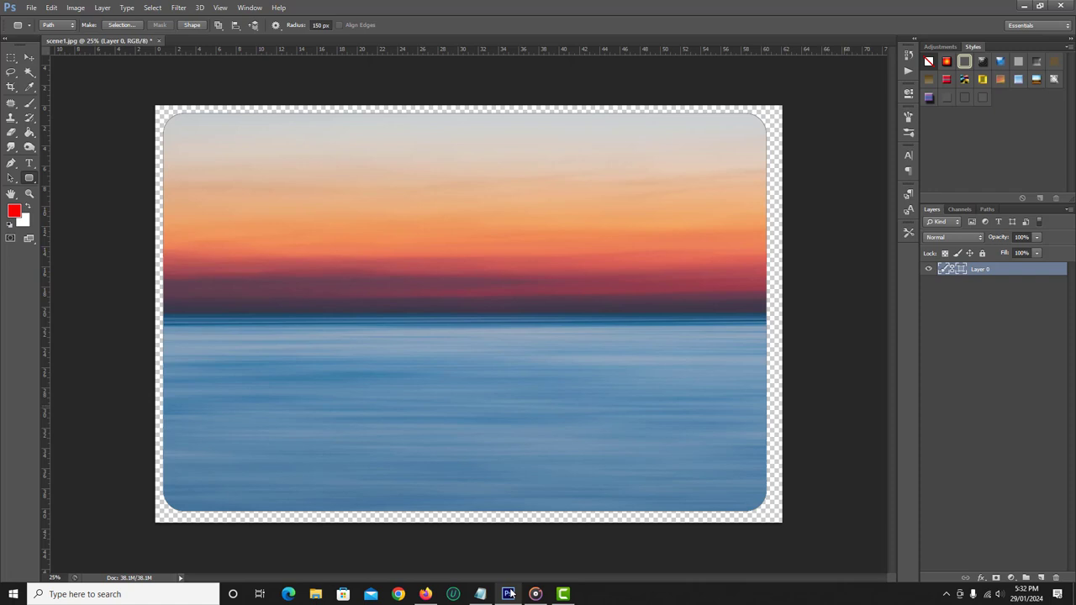
# Open the File menu to save the rounded-corner image
pyautogui.click(31, 8)
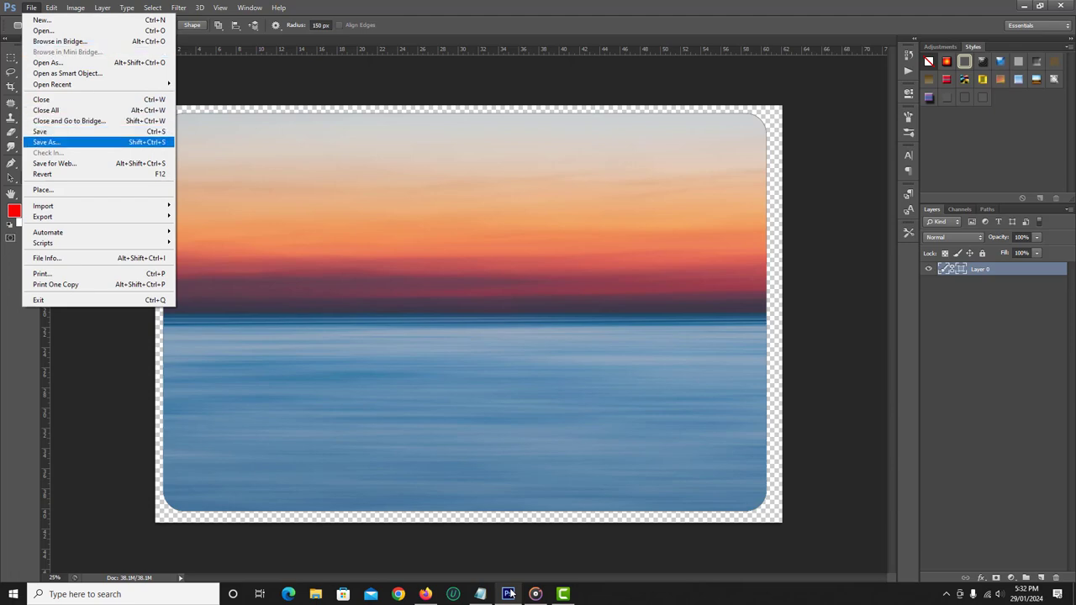